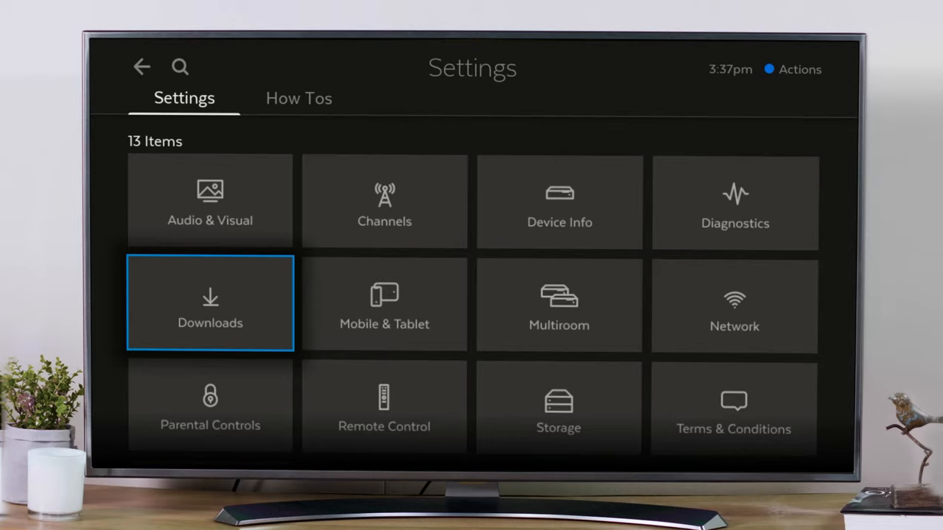
# Step: Begin Gen 3 remote setup from Remote Control settings, reaching the Select your TV Type list
pyautogui.click(383, 407)
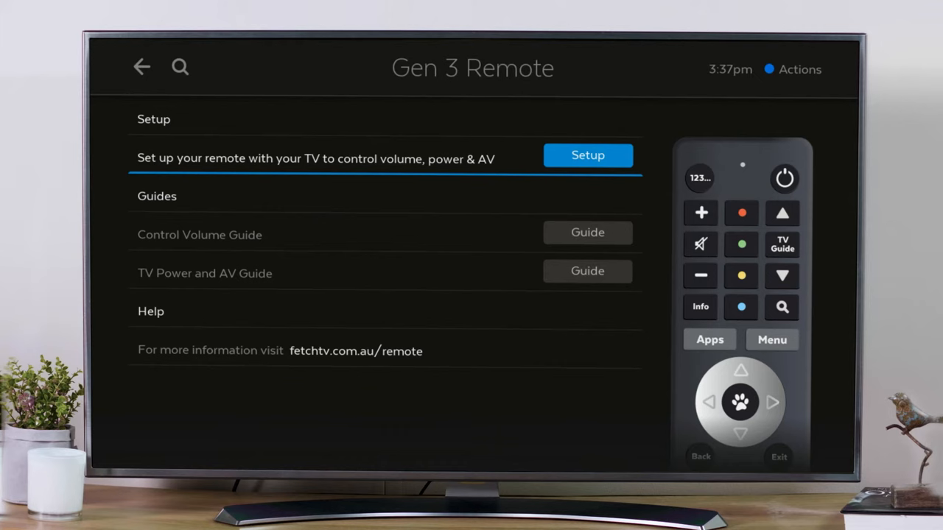
pyautogui.click(588, 155)
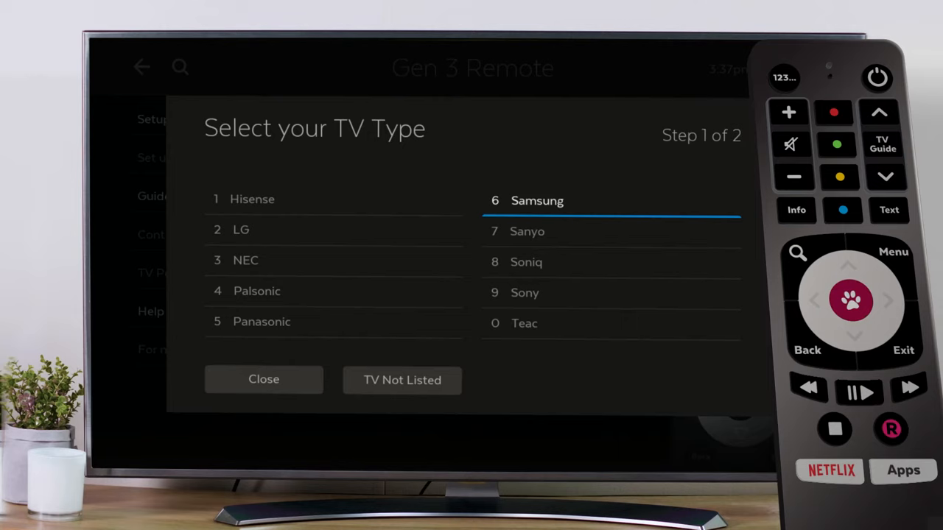
pyautogui.click(536, 201)
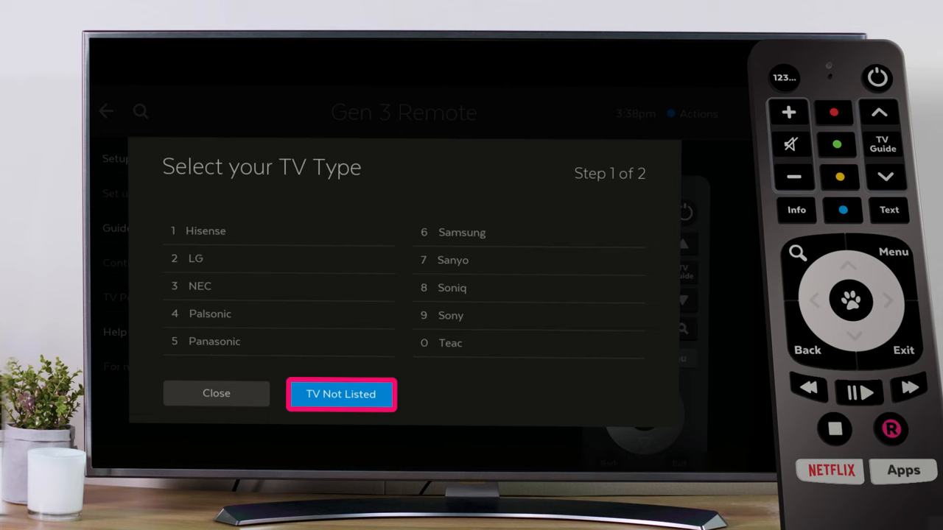
# Step: Choose TV Not Listed to reach Remote Setup step 2 with manual code-entry instructions
pyautogui.click(340, 394)
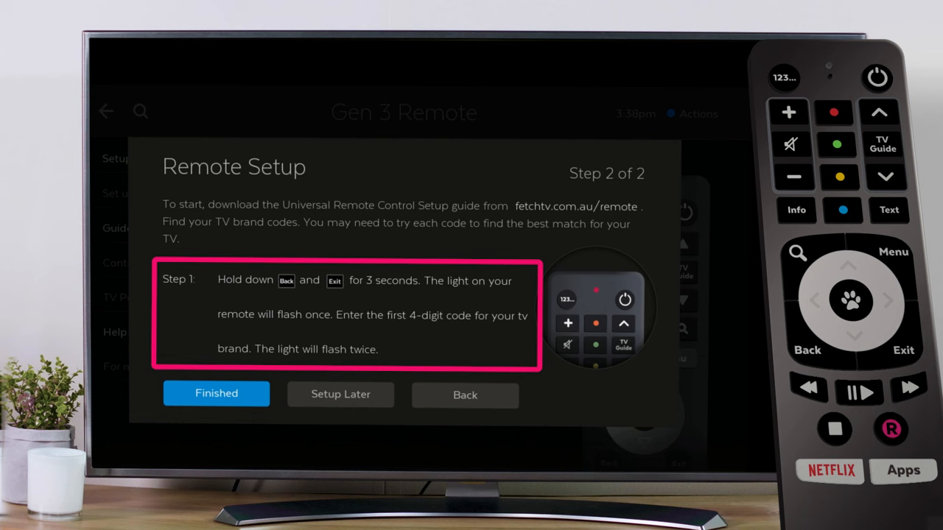